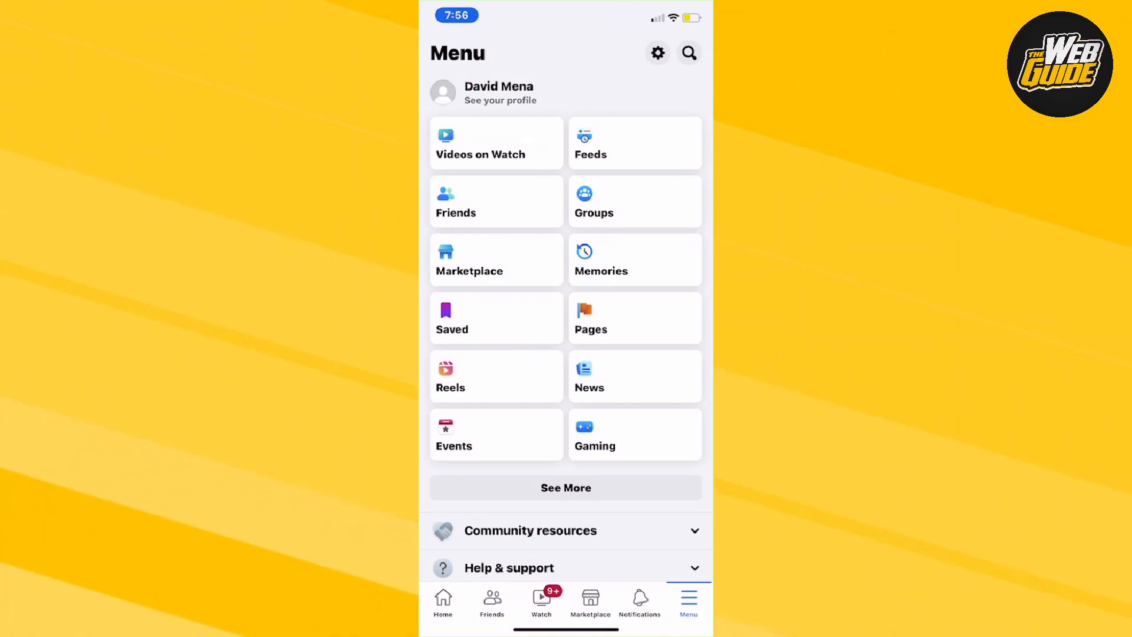
# - Expand Settings & privacy from lower down the Menu tab
pyautogui.scroll(-3)
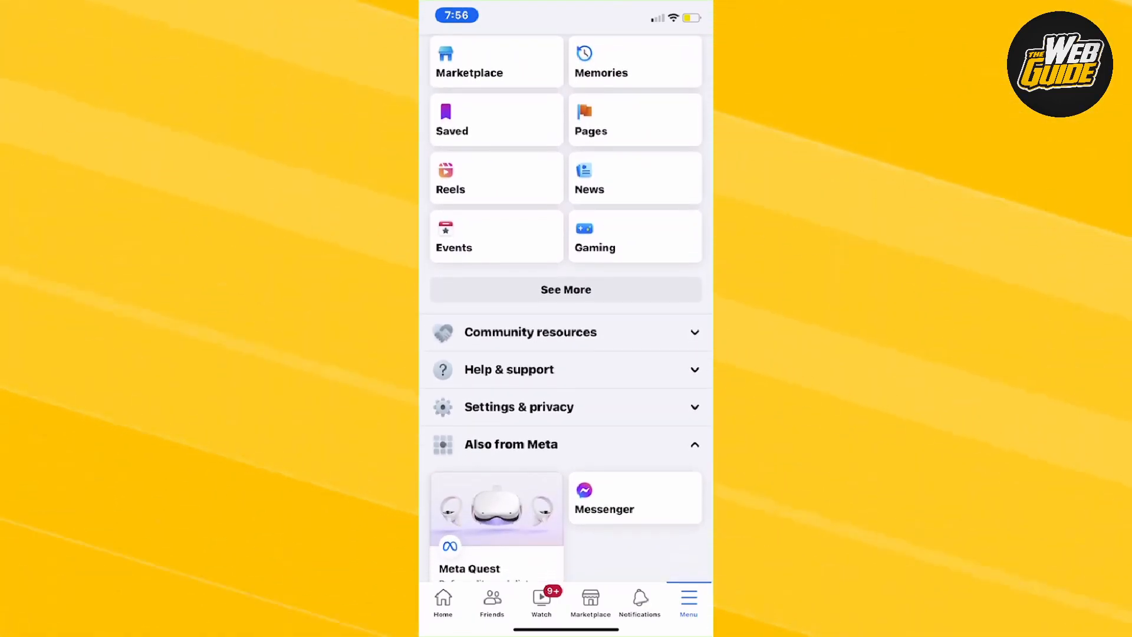
pyautogui.click(565, 407)
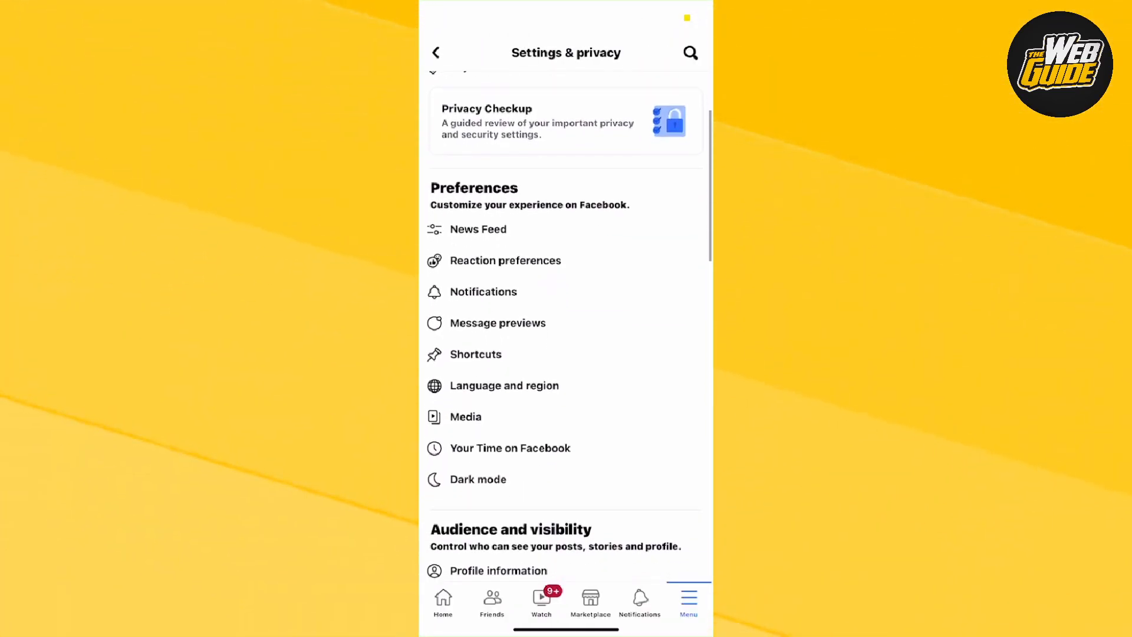
# - Scroll Settings toward Audience and visibility to reach Profile information
pyautogui.scroll(-3)
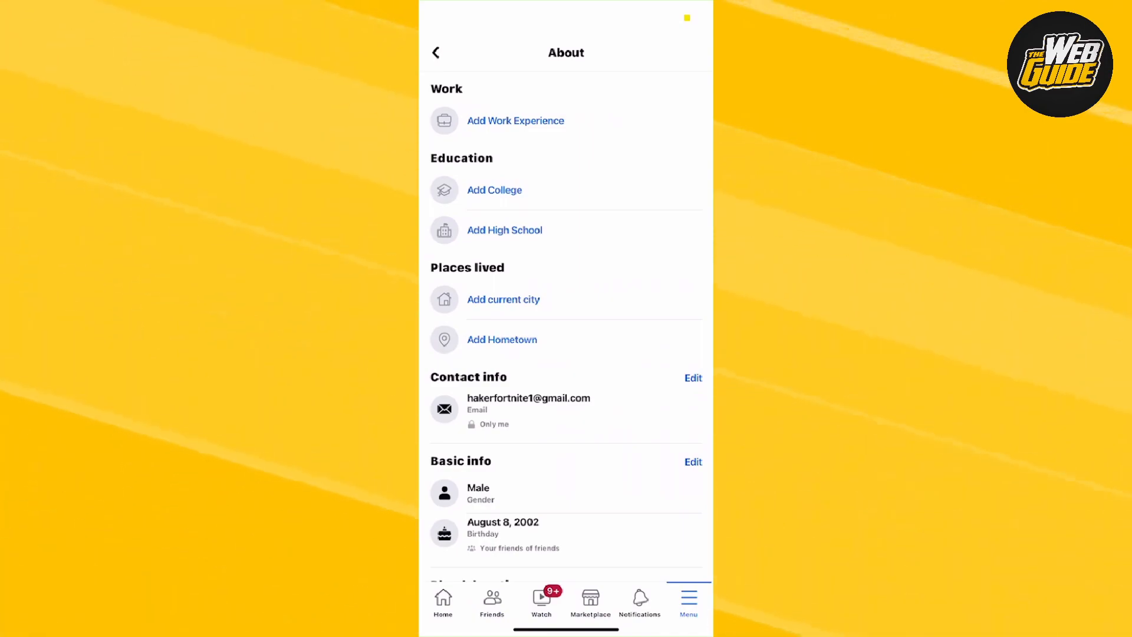
pyautogui.scroll(-3)
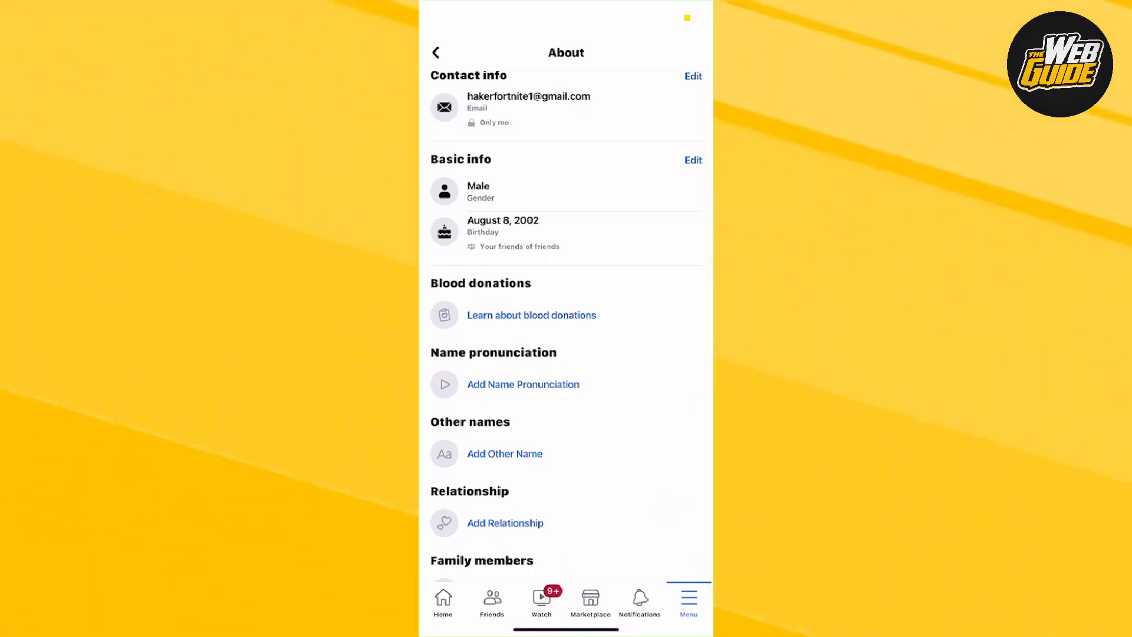
pyautogui.click(692, 160)
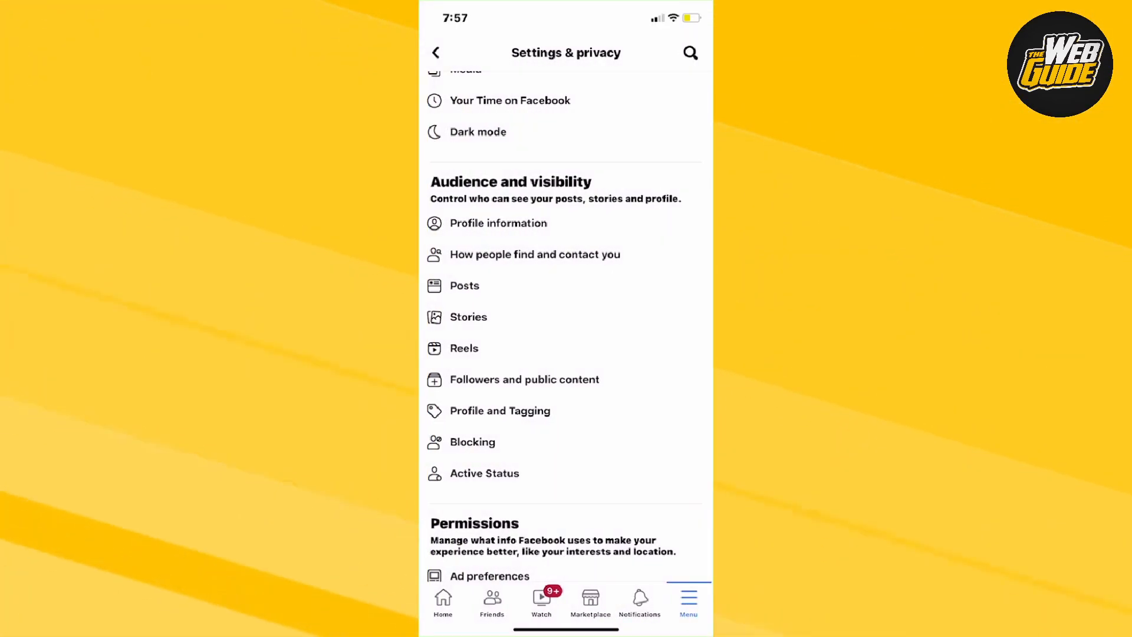
pyautogui.scroll(3)
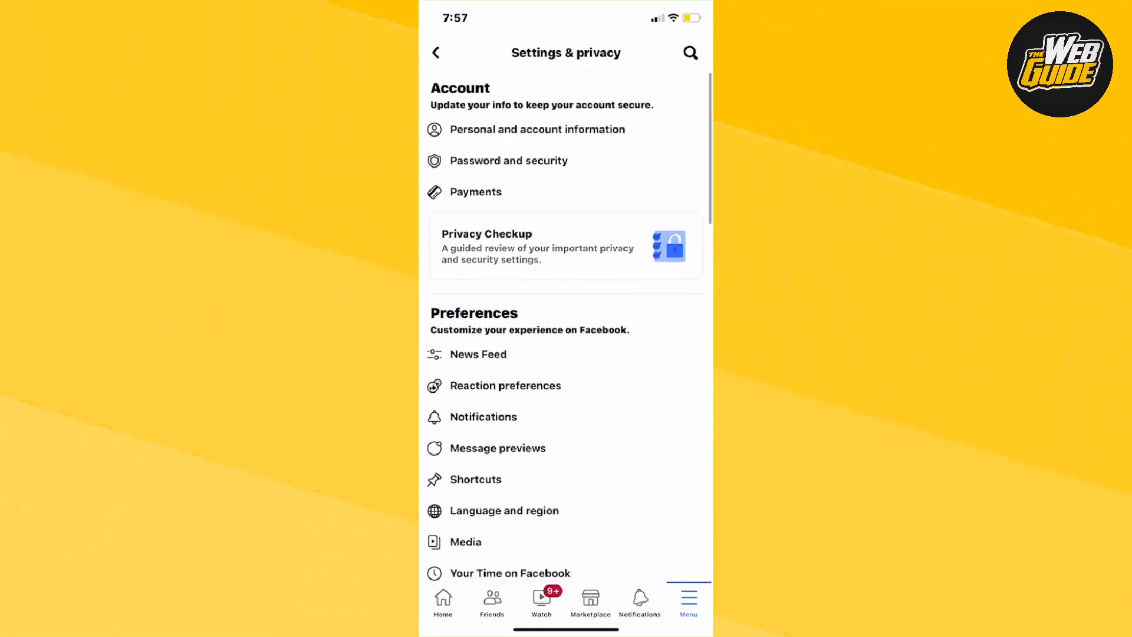